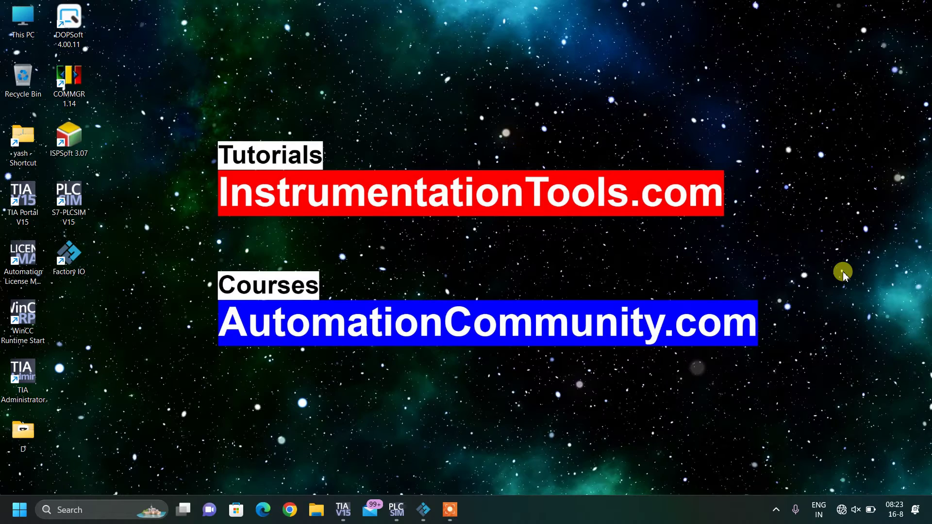
mouse_move(424, 510)
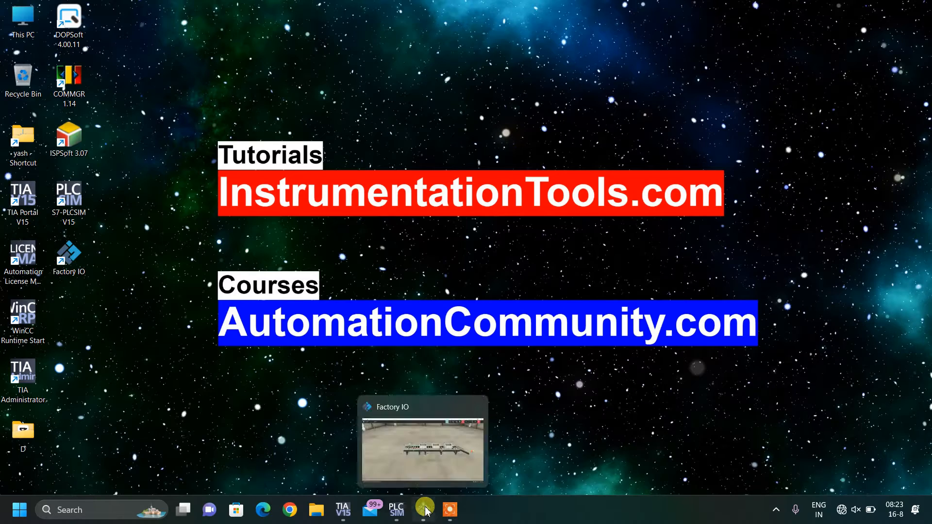
- Bring the running buffer station scene in Factory IO to the front
click(423, 509)
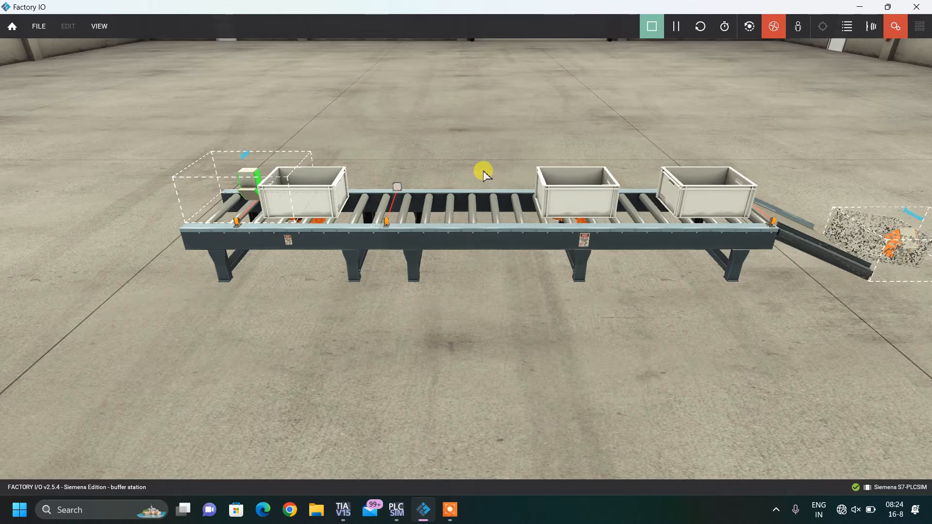
- Load the '4 - Queue of Items (Counters)' scene, discarding unsaved changes, and select its emitter
click(652, 26)
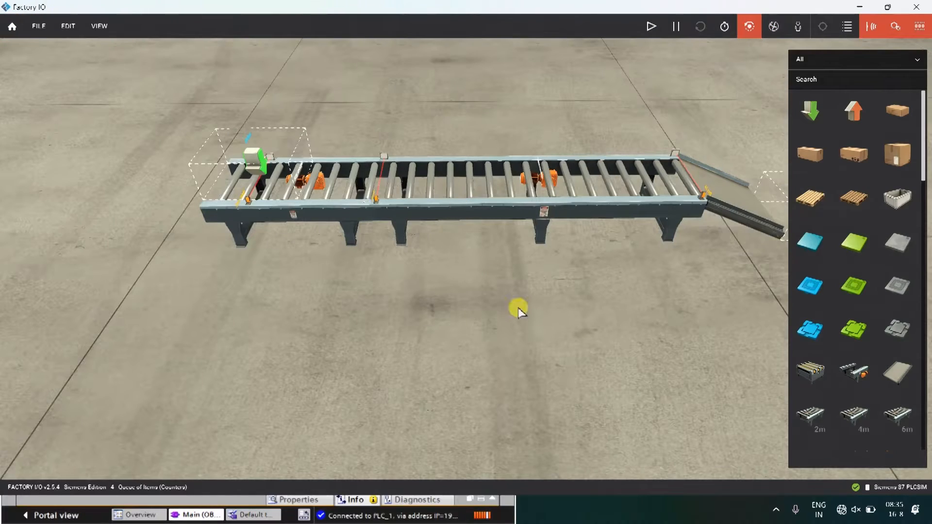
click(39, 26)
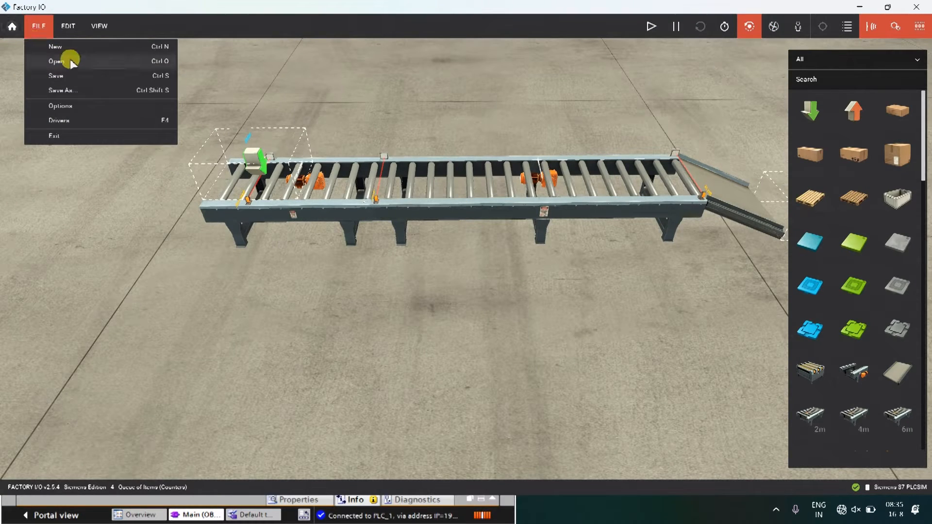
mouse_move(77, 68)
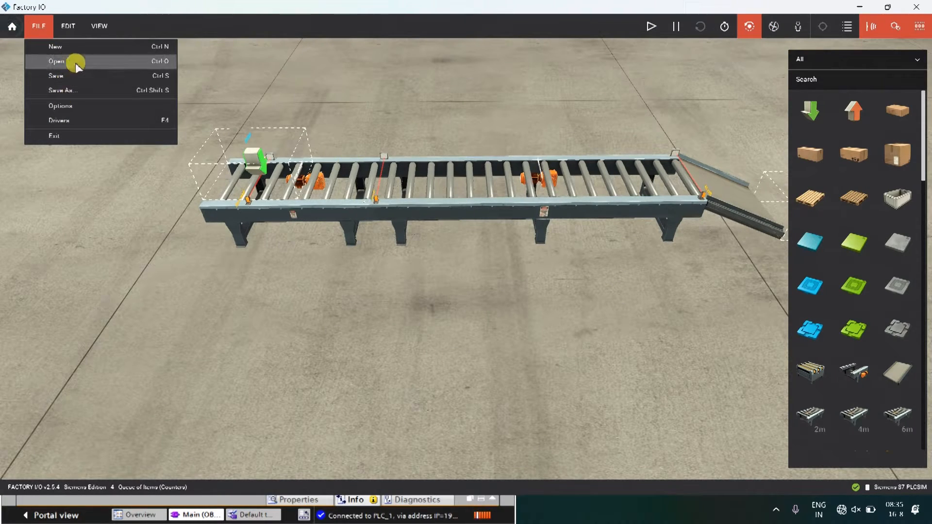
click(57, 60)
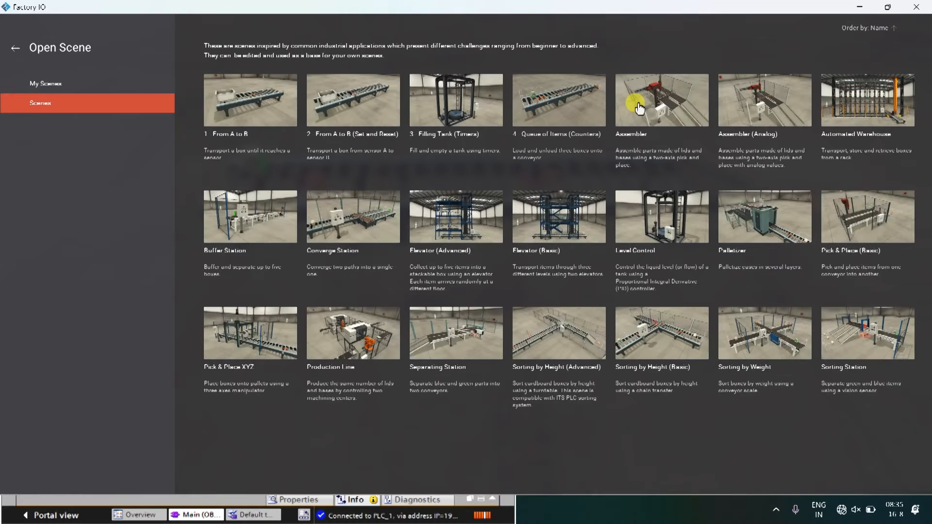
mouse_move(543, 145)
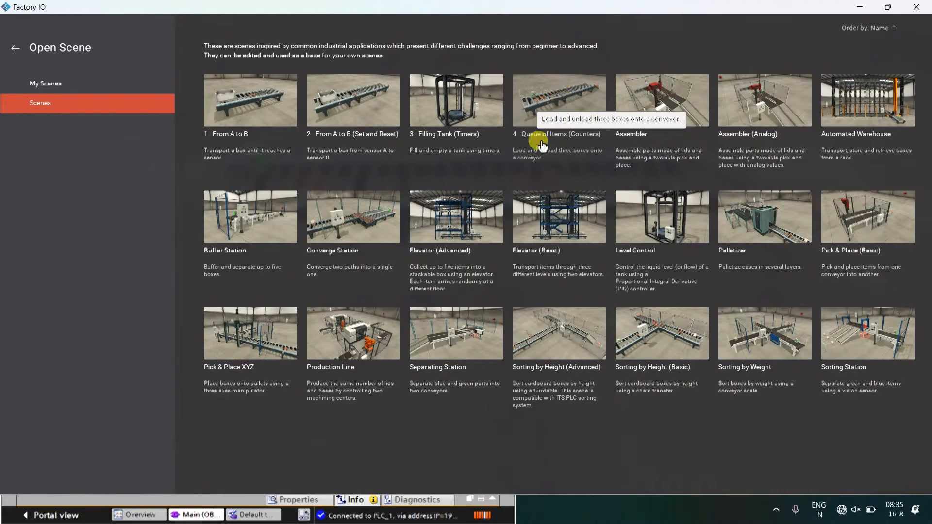
click(559, 99)
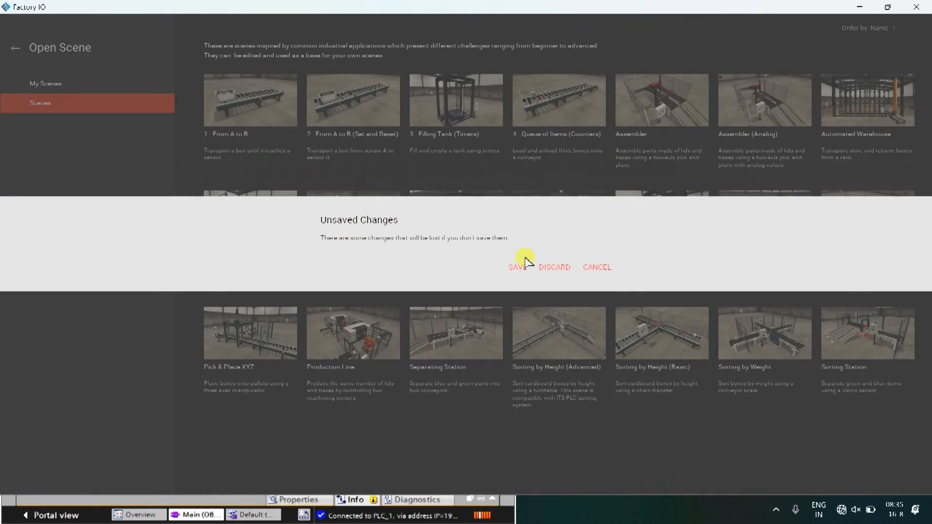
click(553, 267)
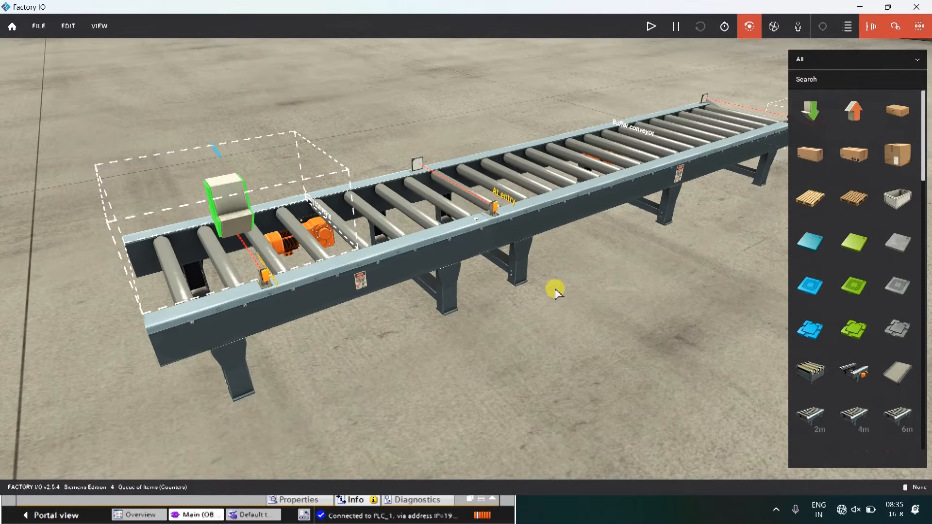
click(233, 214)
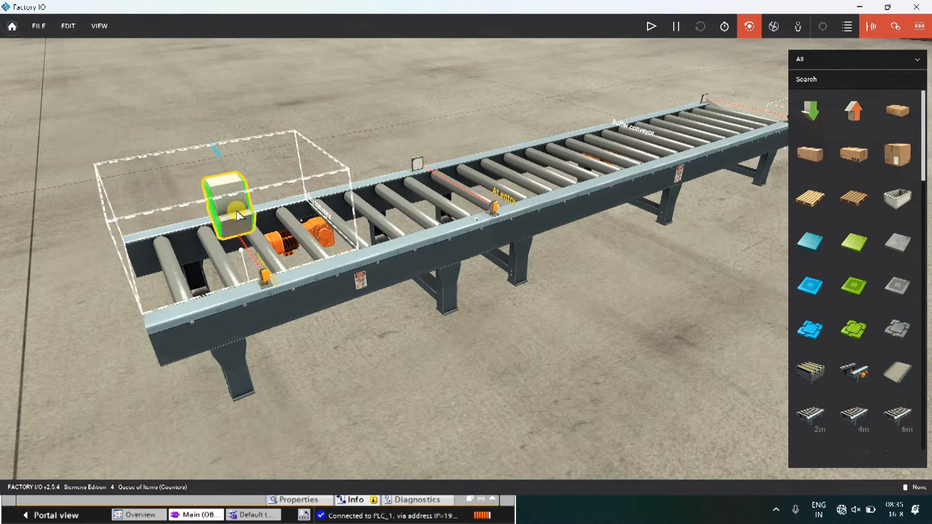
right_click(239, 217)
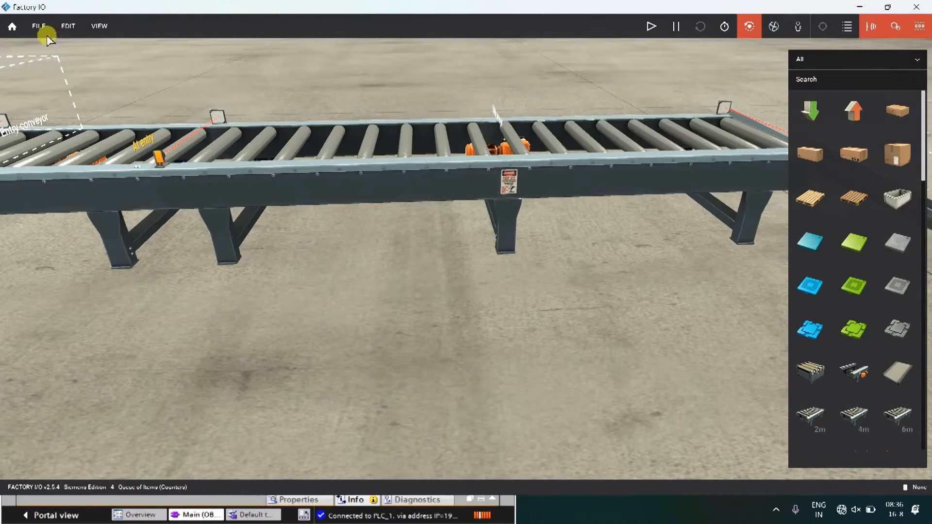
- Choose the Siemens S7-PLCSIM driver and review its I/O offset configuration
click(749, 26)
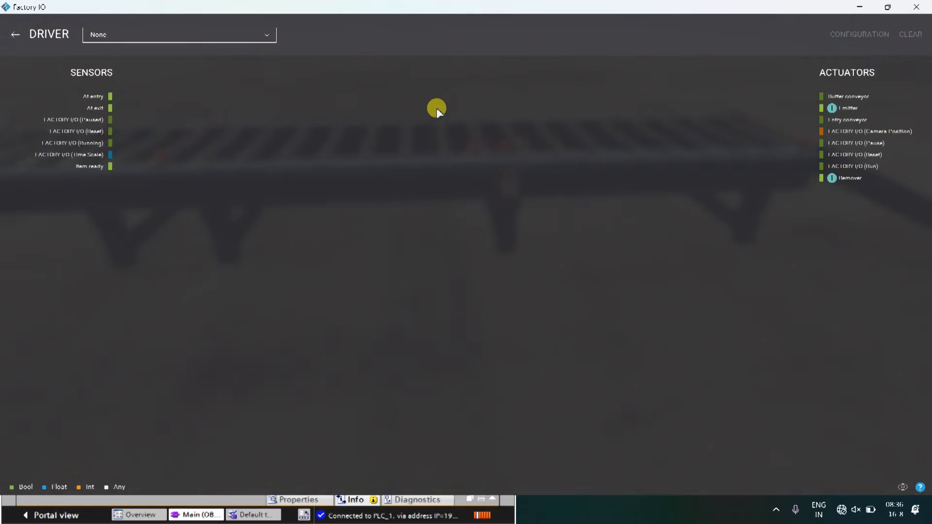
click(178, 35)
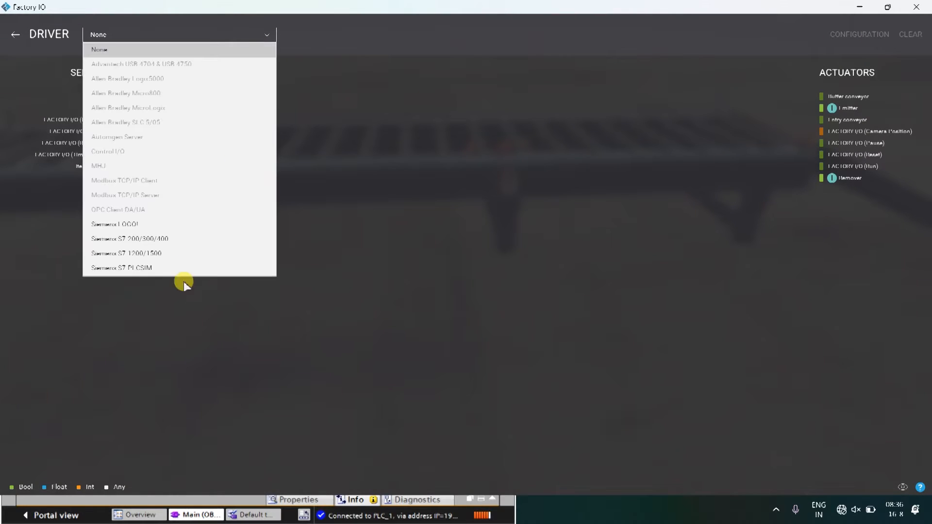
click(121, 267)
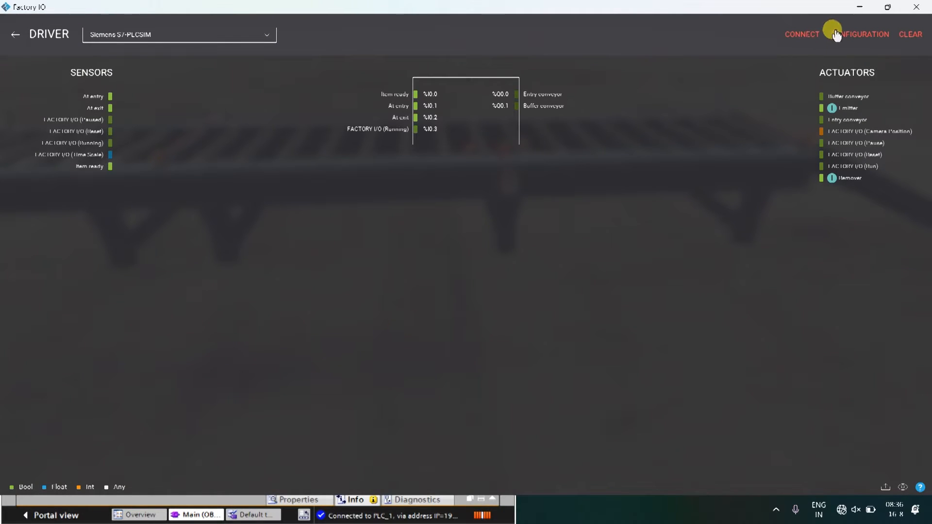
click(860, 34)
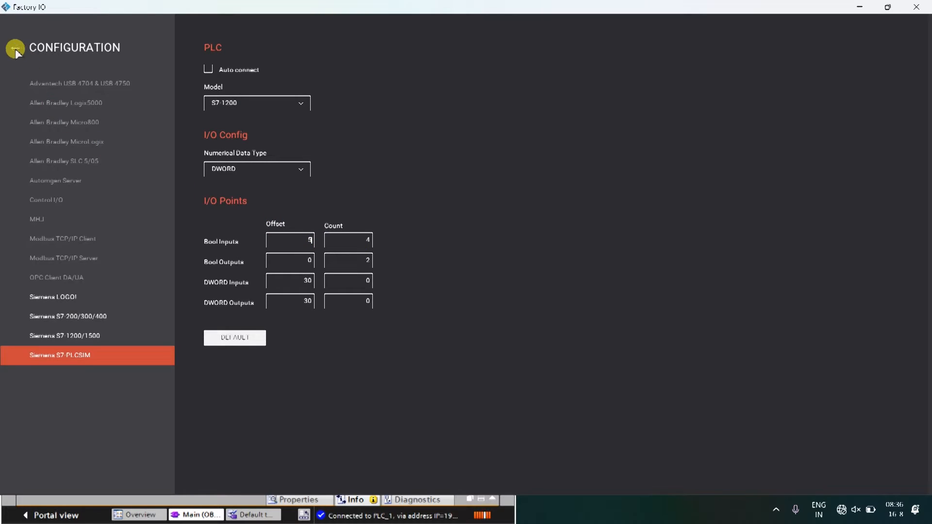
click(15, 48)
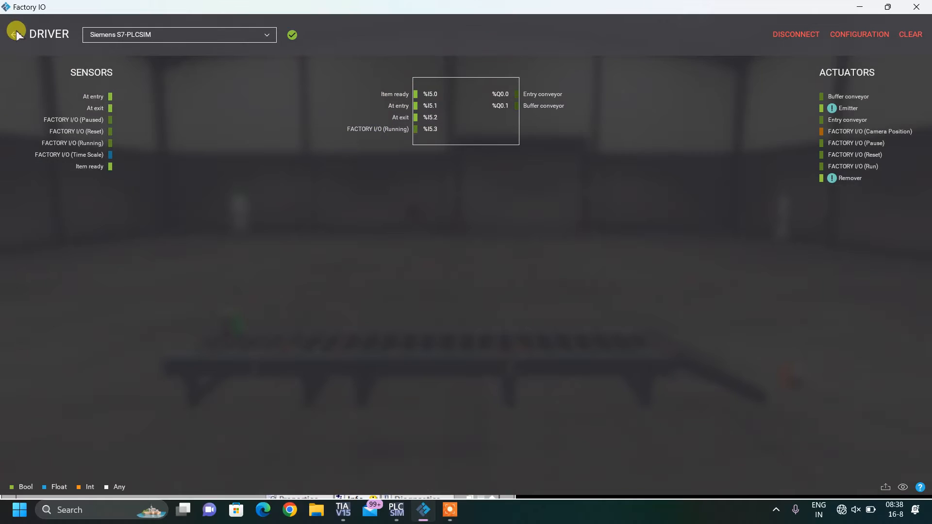
- Return to the 3D scene and start the Queue of Items simulation
click(17, 35)
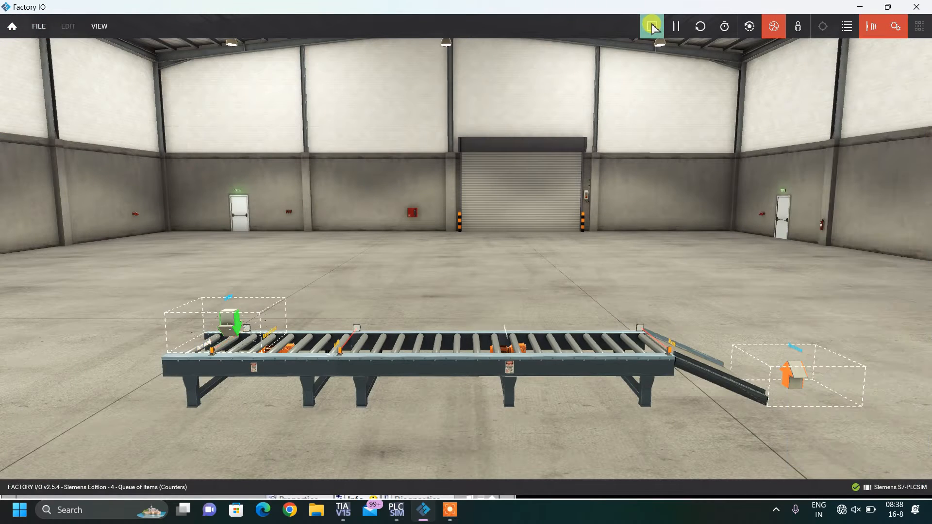
click(651, 26)
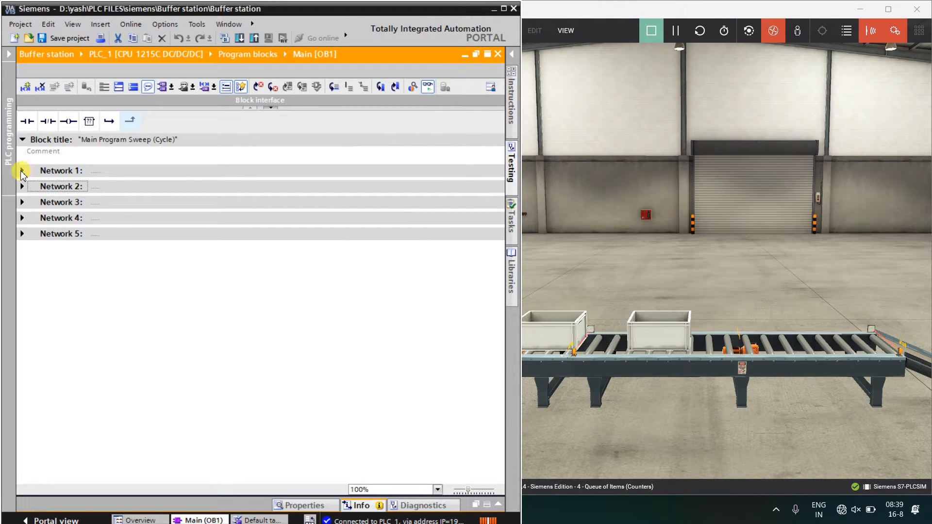
- Expand Network 1 to inspect its MHJ-PLC-Lab-Function call, then collapse it
click(23, 170)
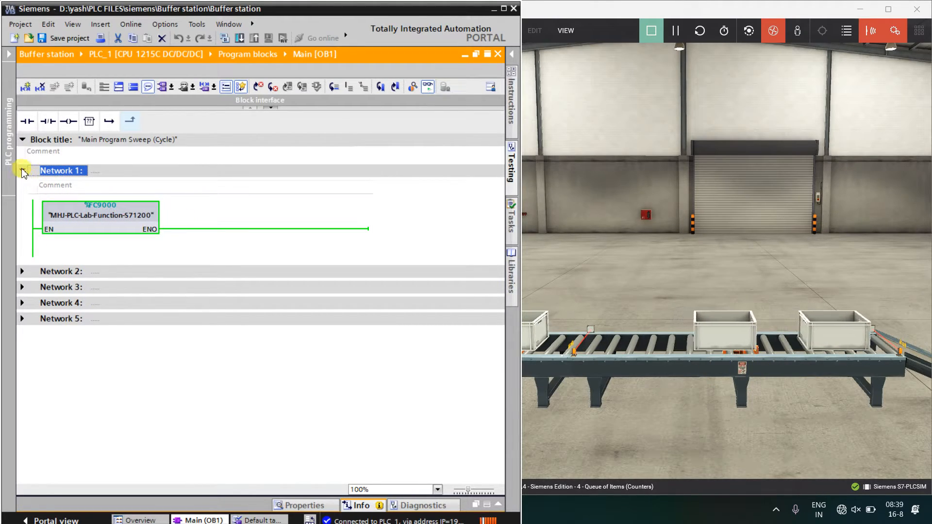
click(22, 170)
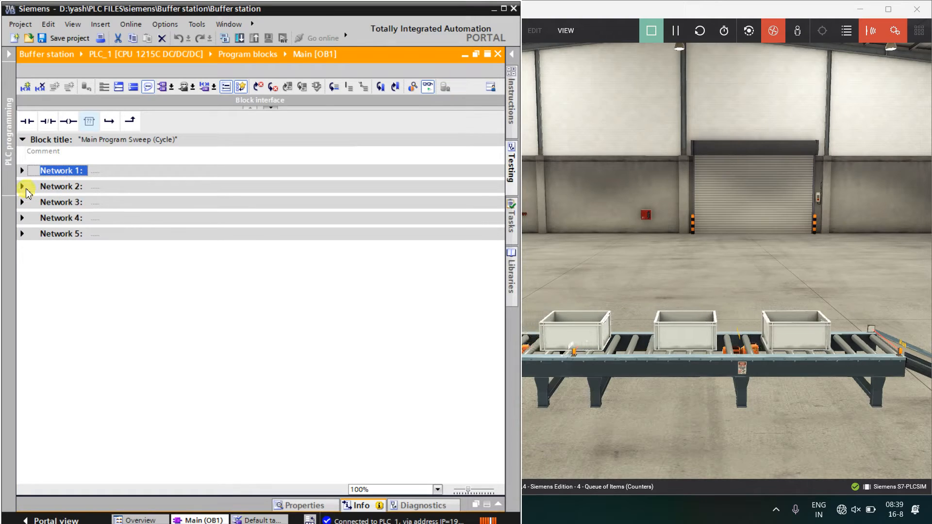
click(60, 186)
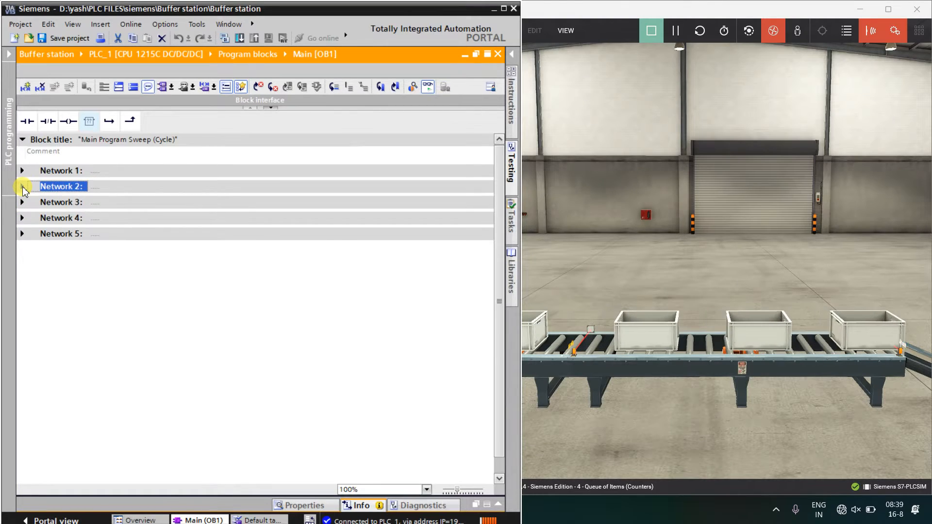
click(22, 187)
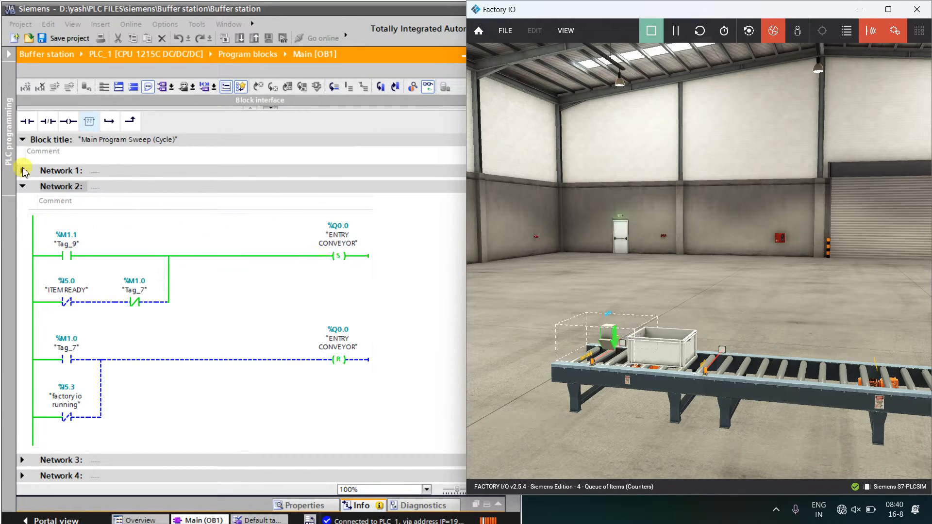
click(22, 170)
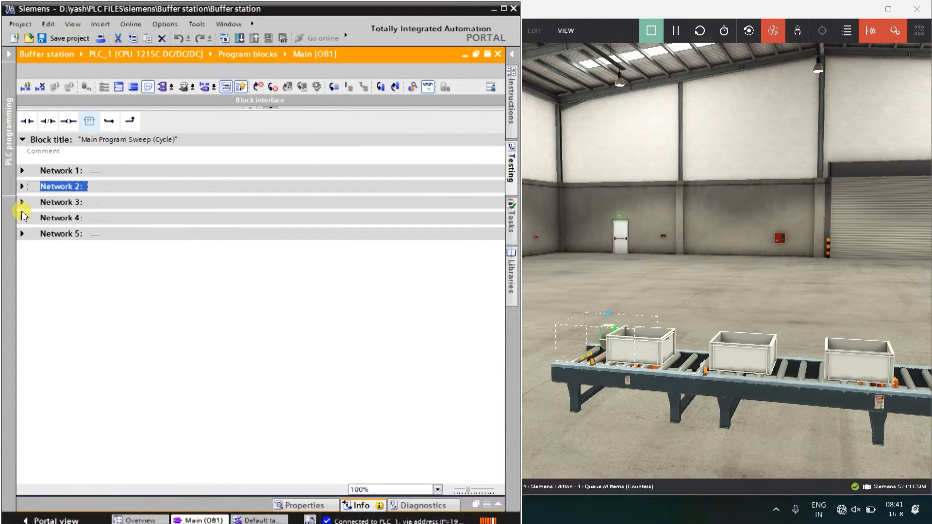
- Expand Network 4's CTUD counter and then Network 2's entry-conveyor set/reset logic
click(22, 217)
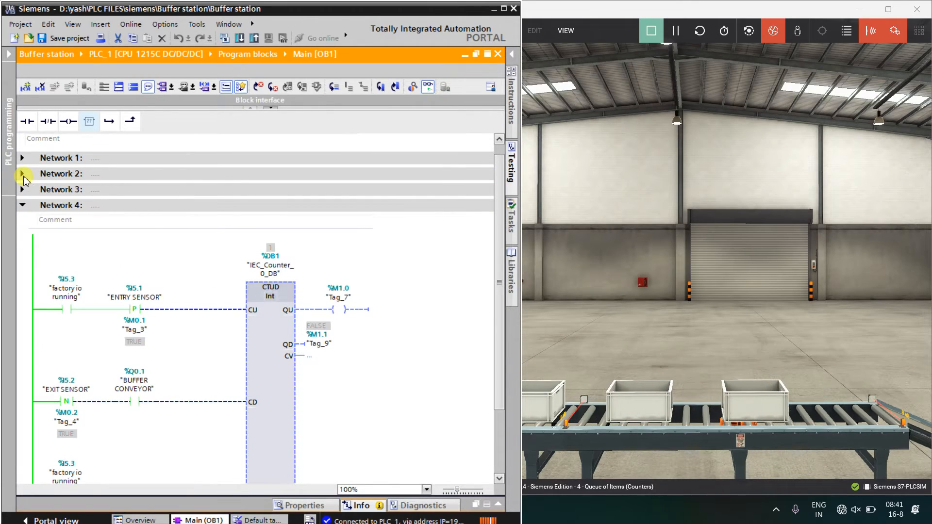
click(22, 173)
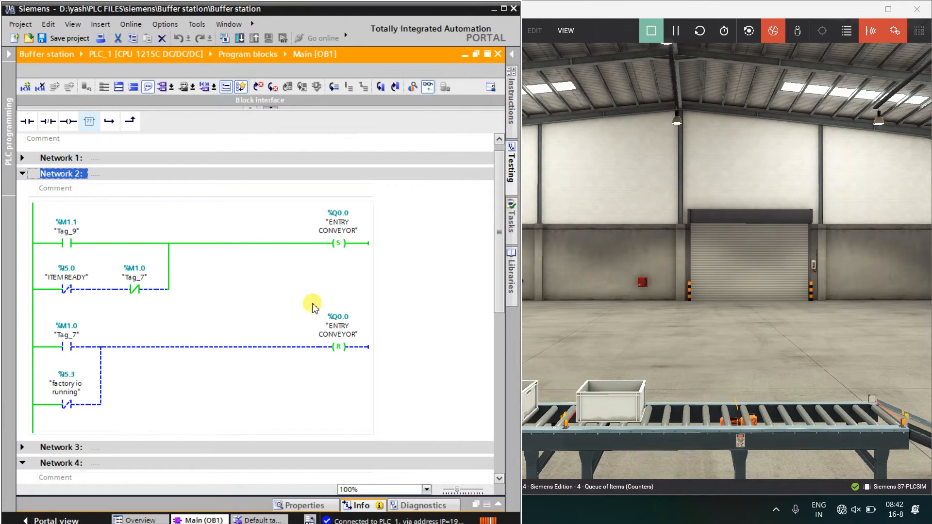
scroll(down, 3)
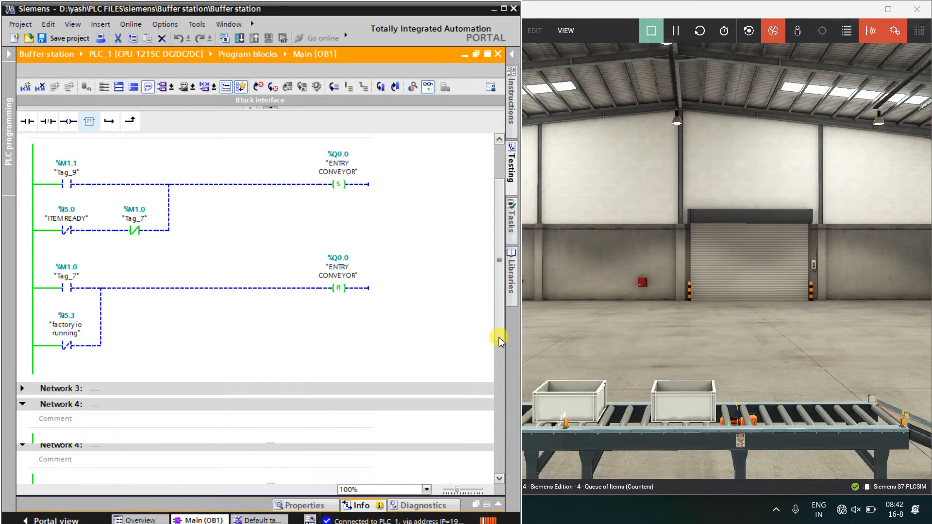
scroll(down, 3)
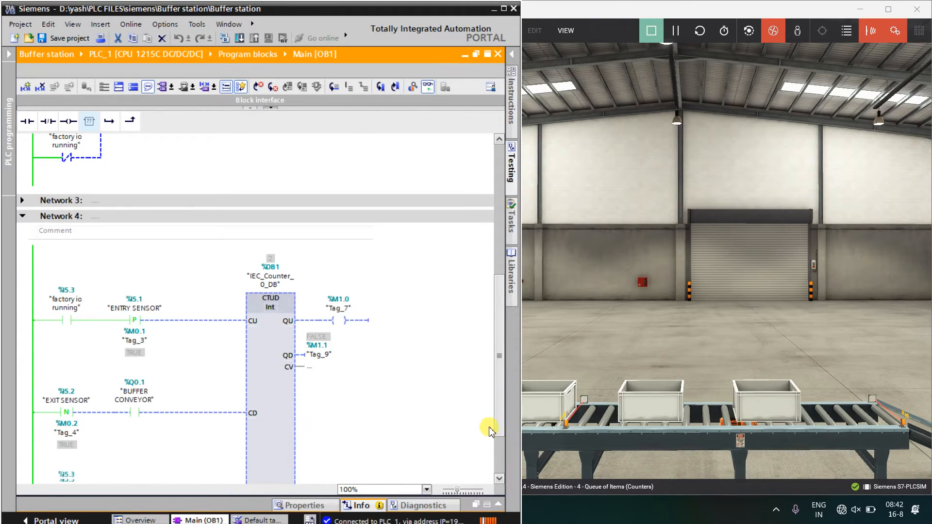
scroll(down, 3)
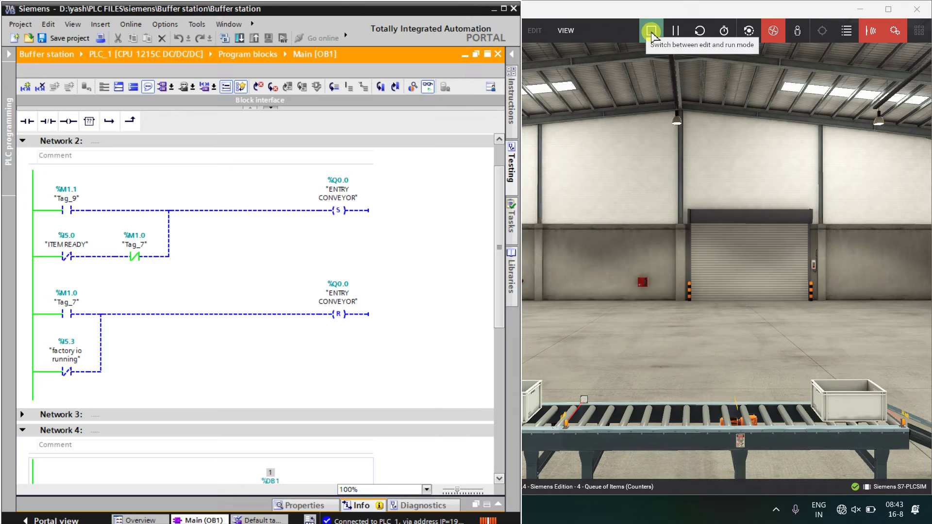
click(651, 30)
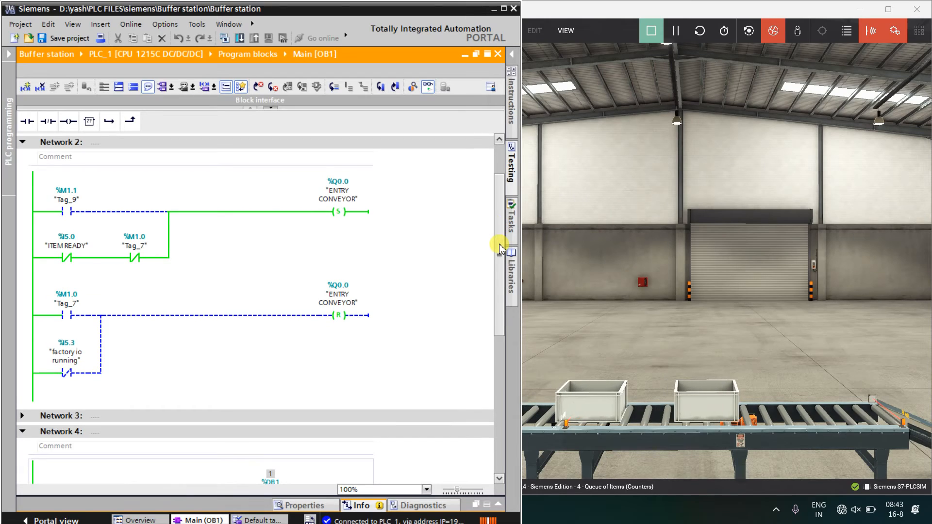
scroll(down, 3)
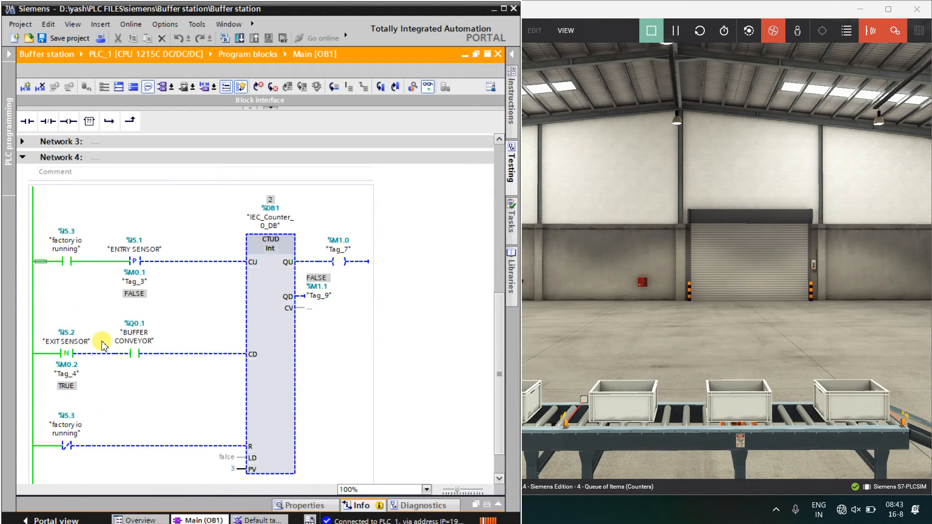
click(654, 30)
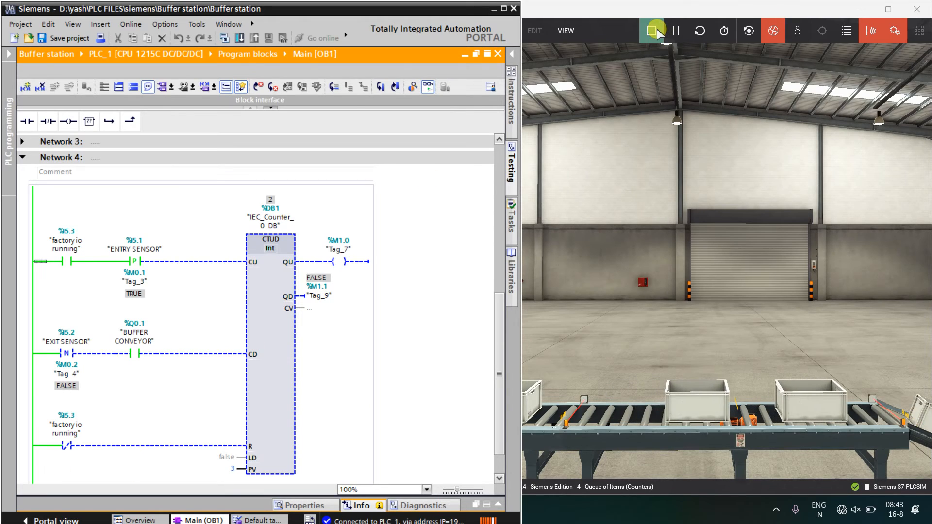
click(651, 30)
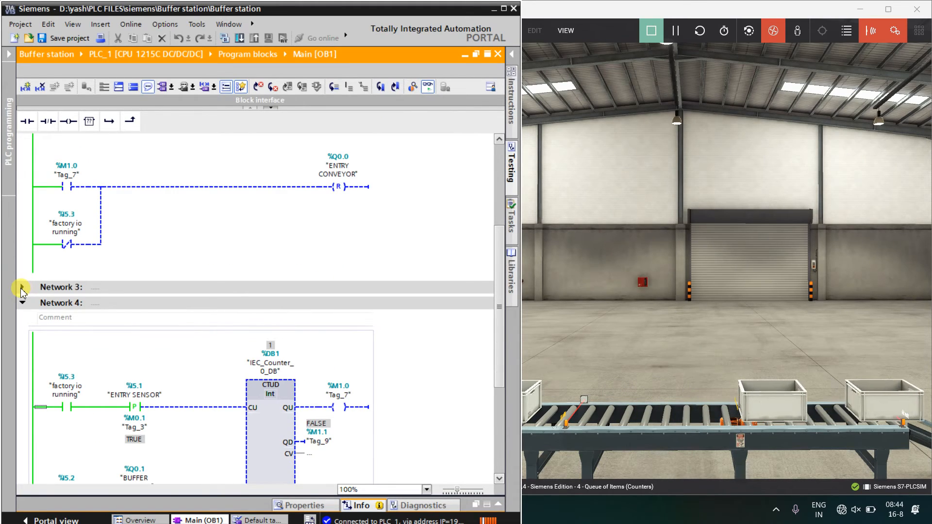
- Expand Network 3 to review the buffer-conveyor logic, then collapse it
click(21, 287)
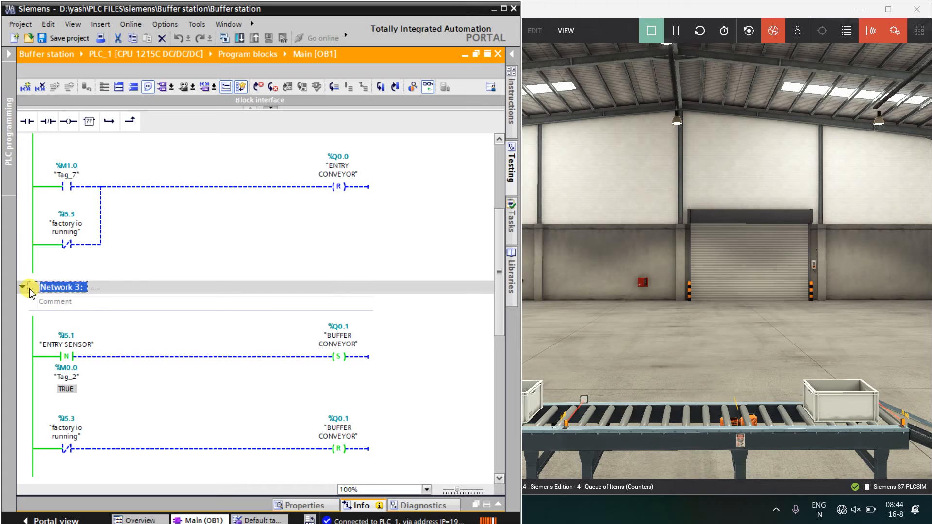
click(24, 286)
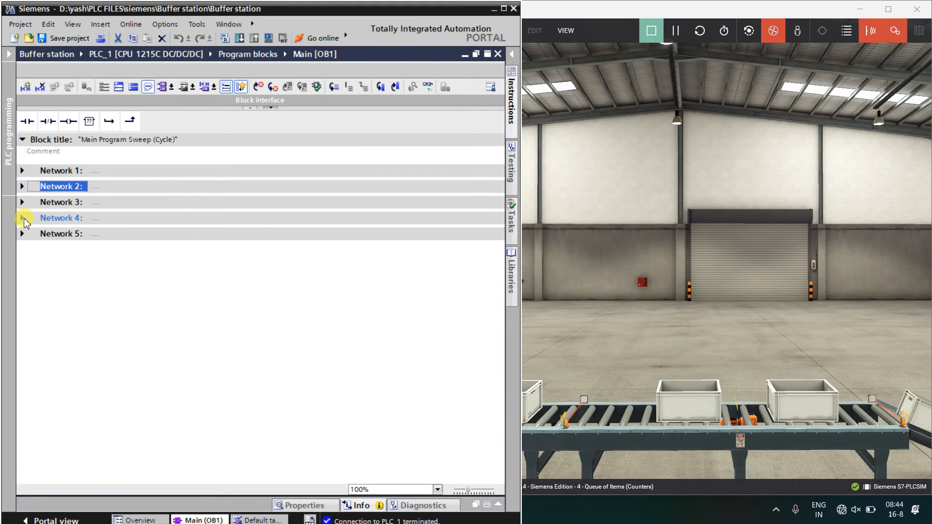
- Reopen Network 4 and expand the Counter operations list in Instructions
click(22, 217)
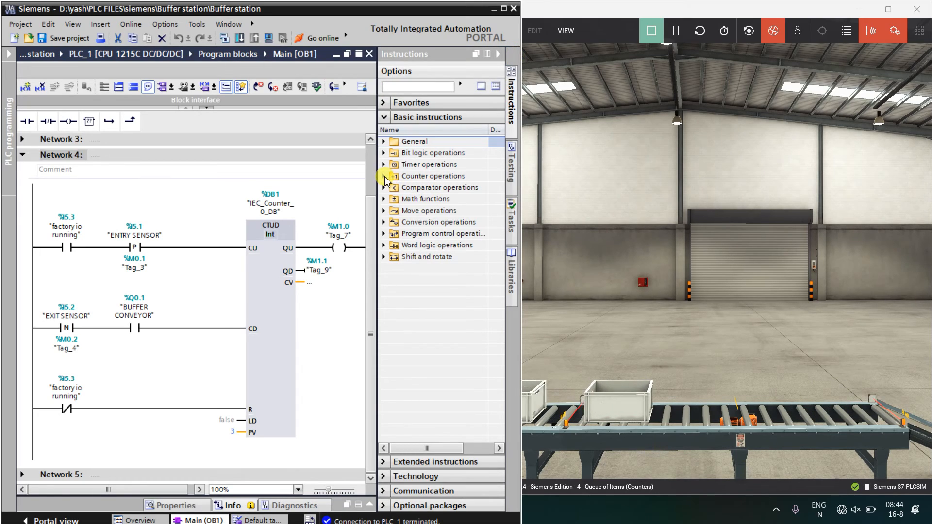
click(383, 176)
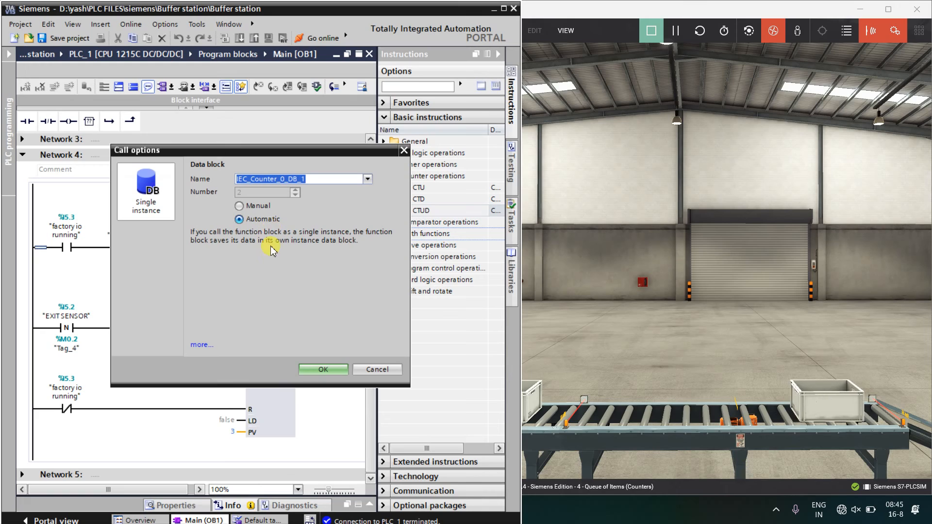
- Dismiss the IEC_Counter_0_DB_1 call options without adding a second counter
click(323, 369)
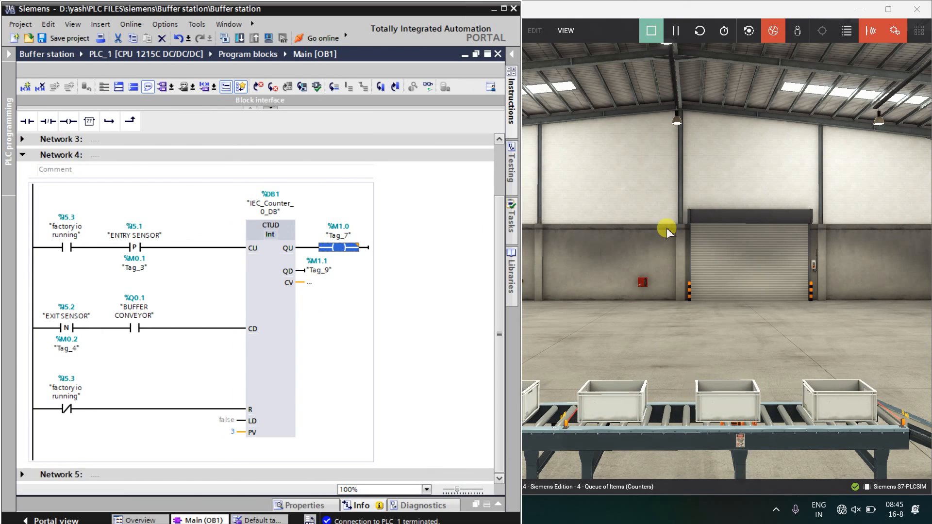
mouse_move(652, 257)
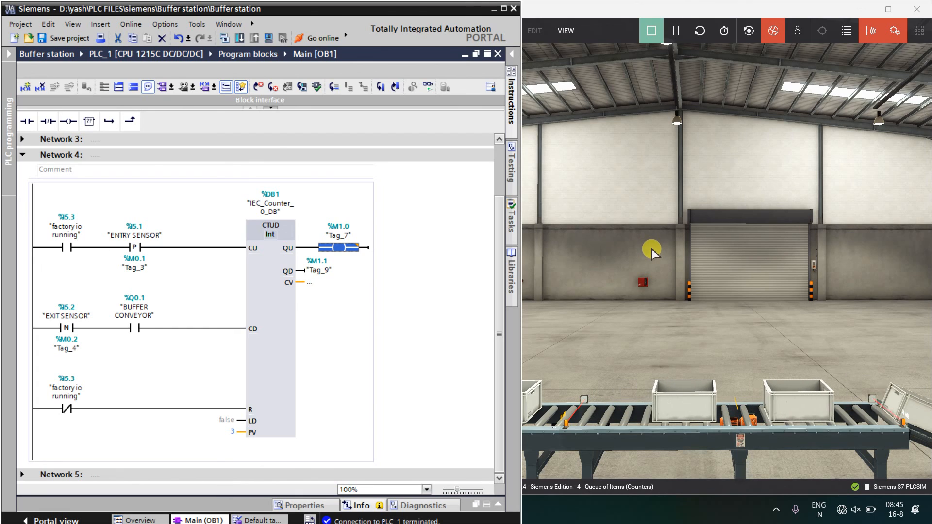